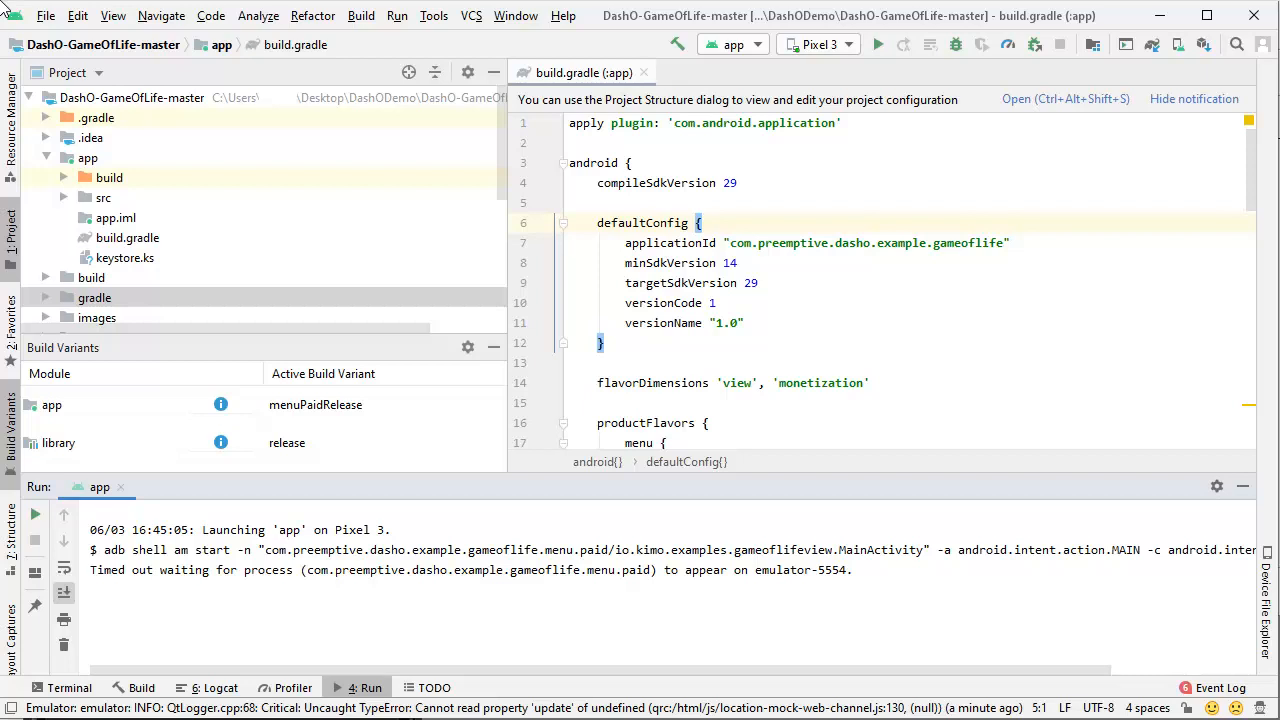
mouse_move(612, 38)
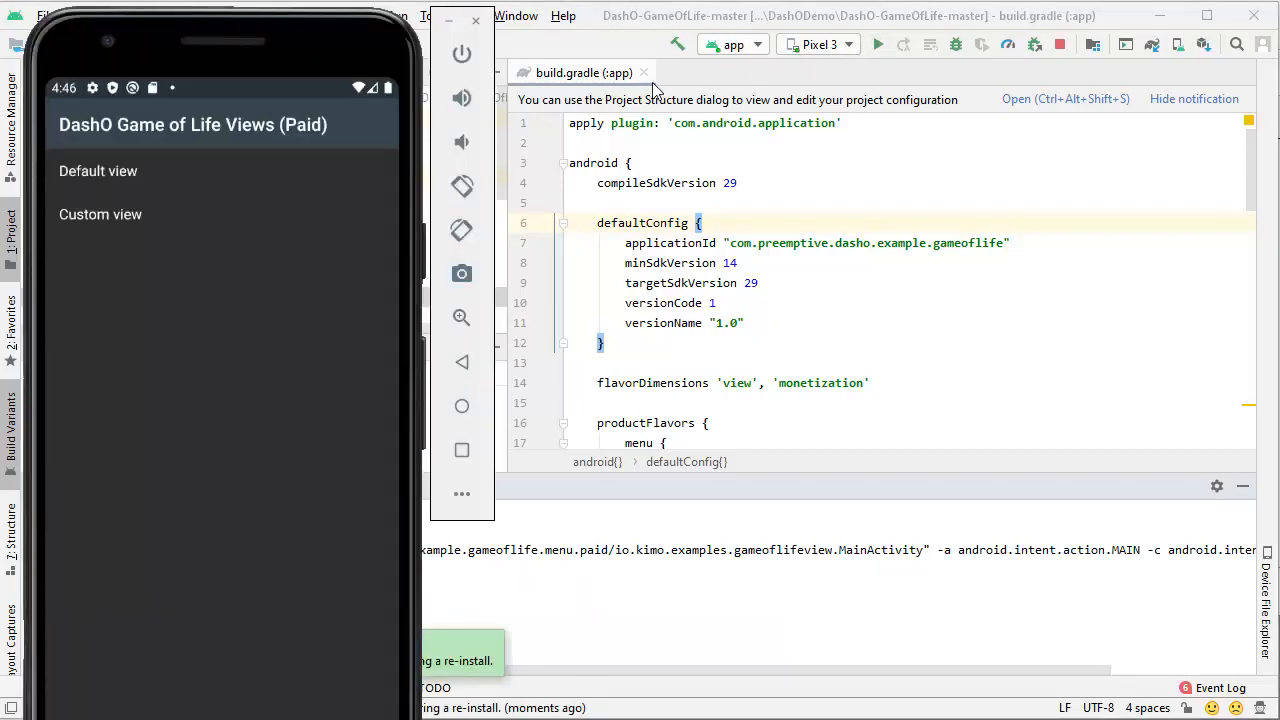
mouse_move(118, 180)
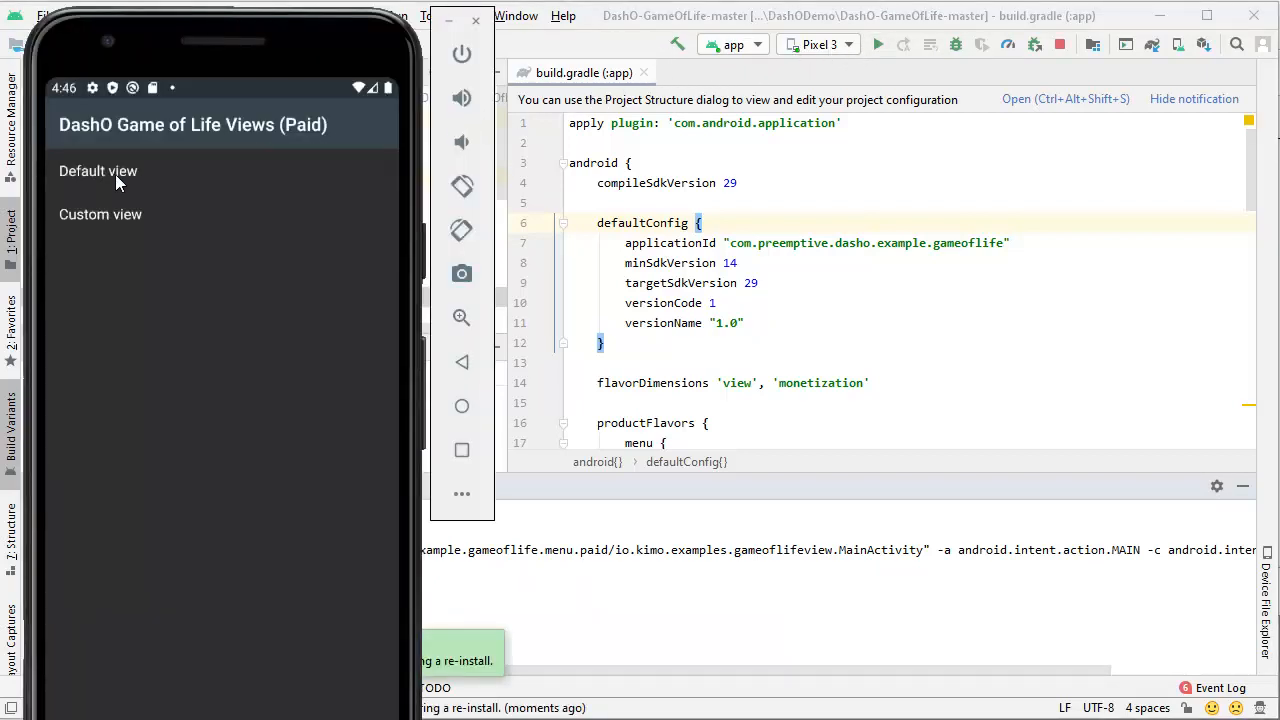
Try the Default view of the relaunched Game of Life app on the Pixel 3 emulator
left_click(98, 172)
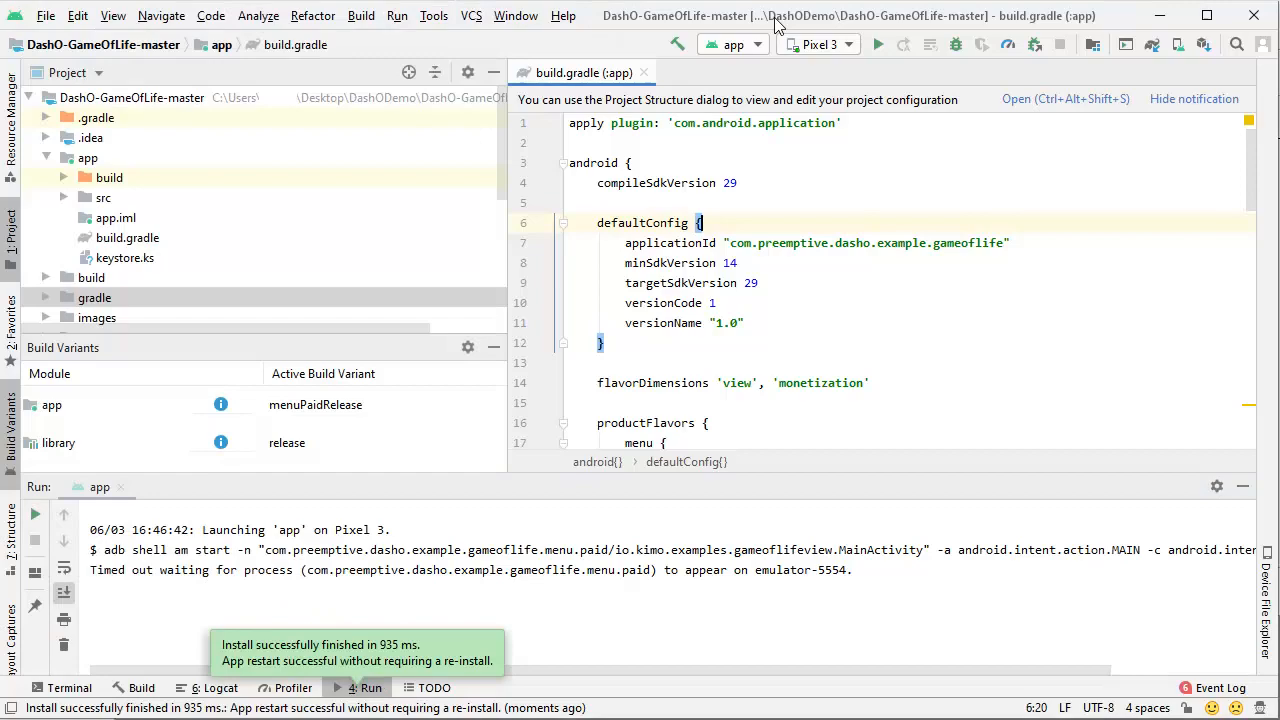
mouse_move(1156, 22)
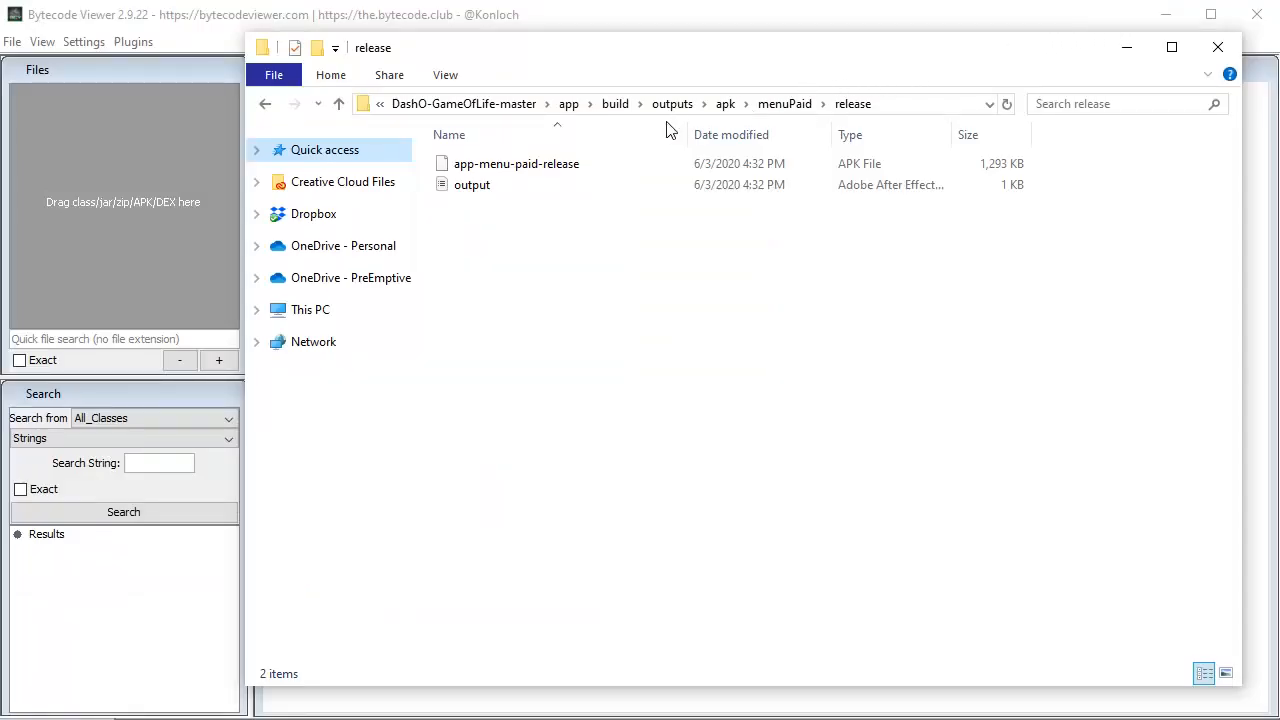
Load app-menu-paid-release.apk and expand com.preemptive.dasho.example.gameoflife to list its classes
left_click_drag(516, 164, 140, 160)
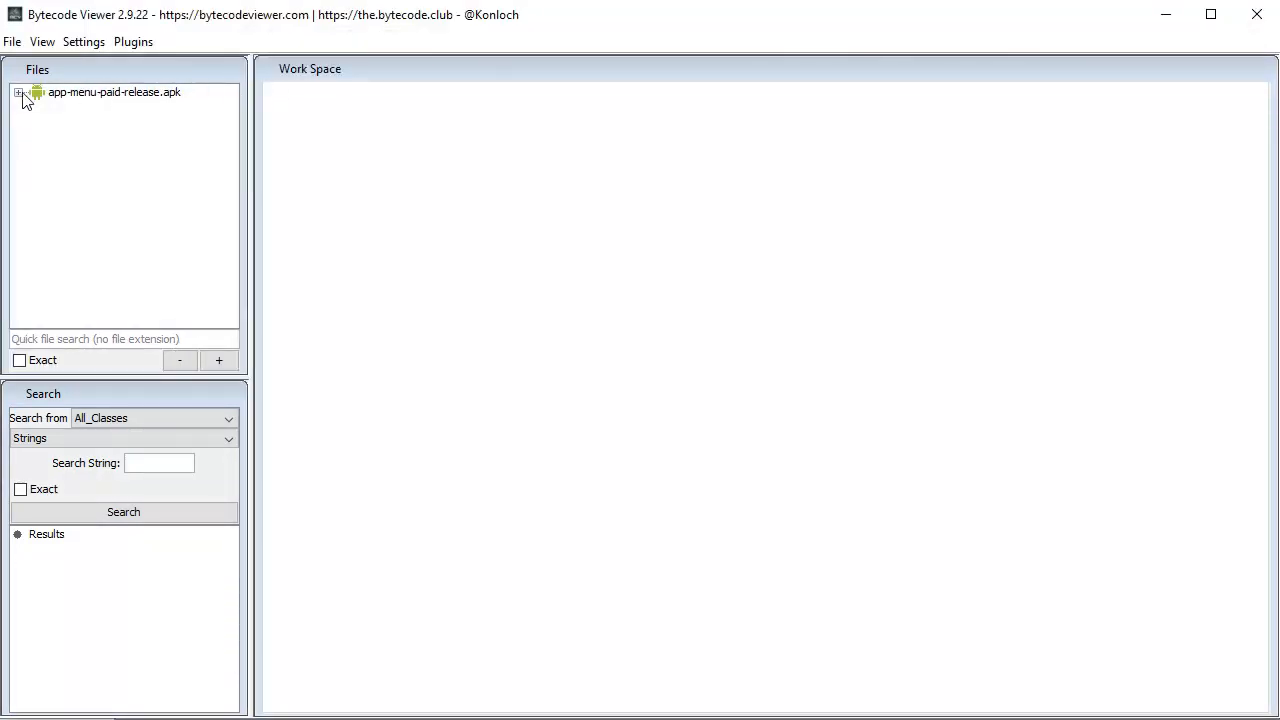
left_click(20, 92)
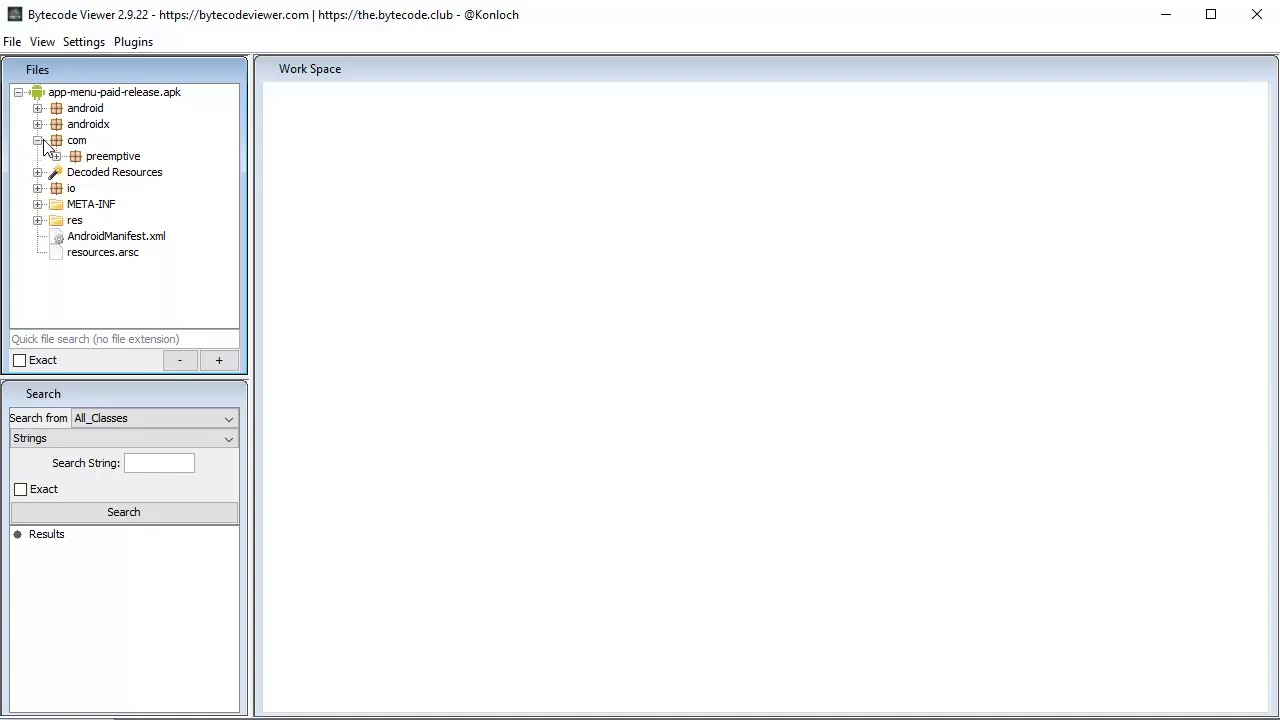
left_click(56, 156)
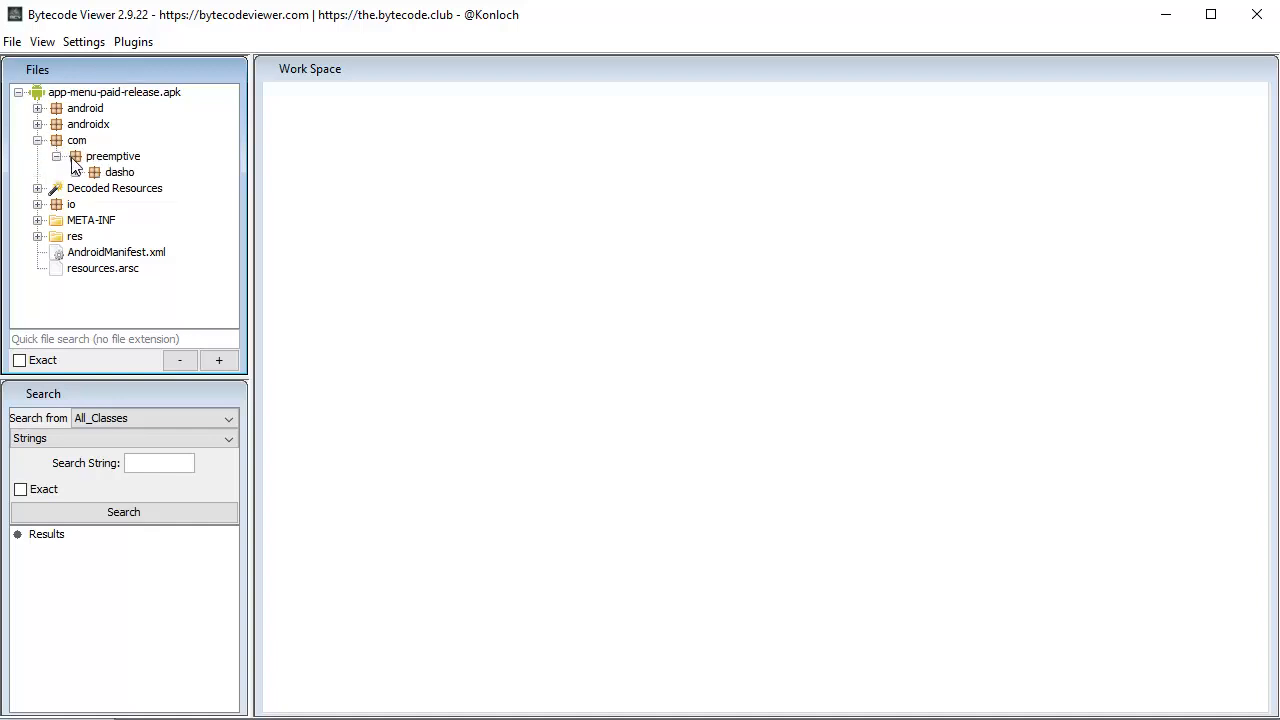
left_click(78, 172)
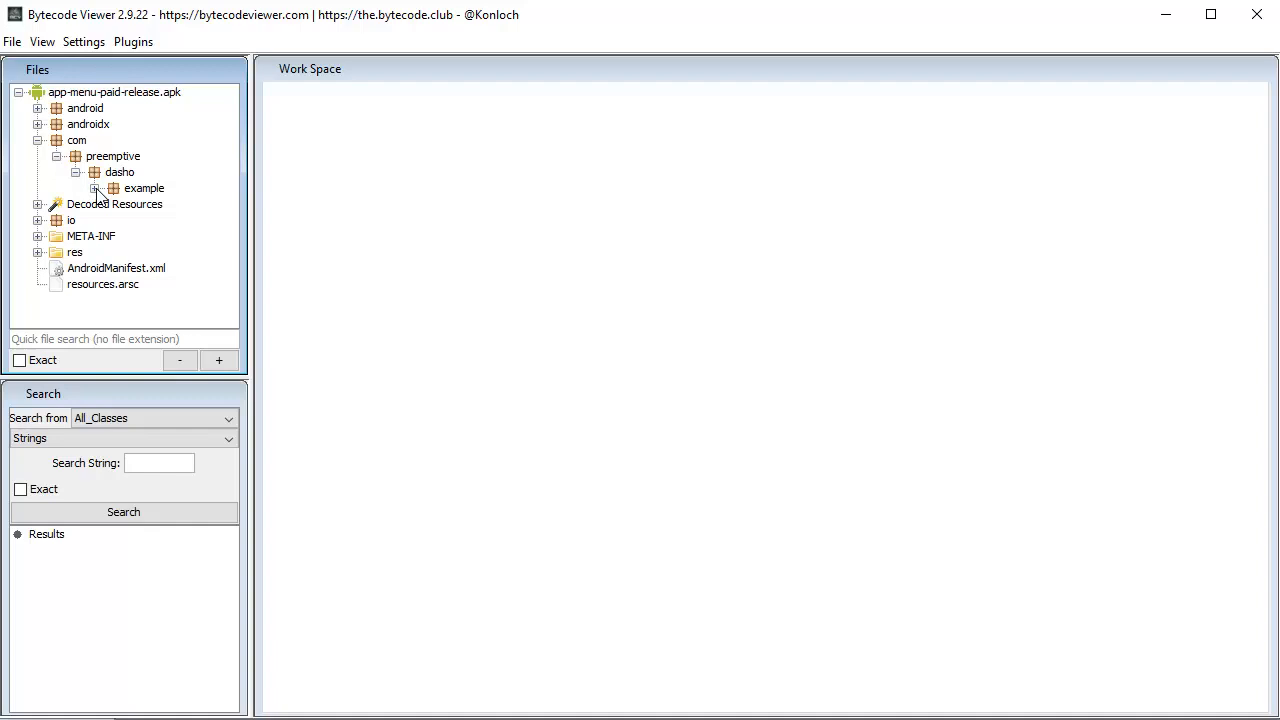
left_click(96, 188)
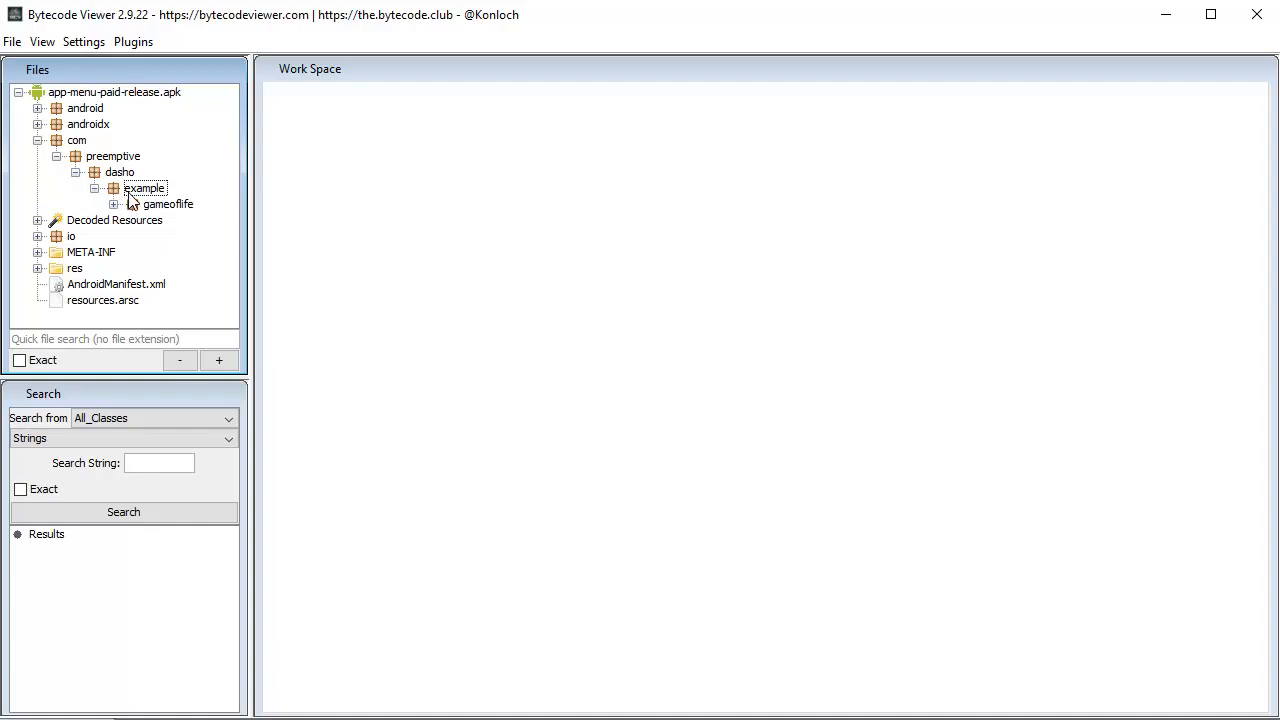
left_click(114, 204)
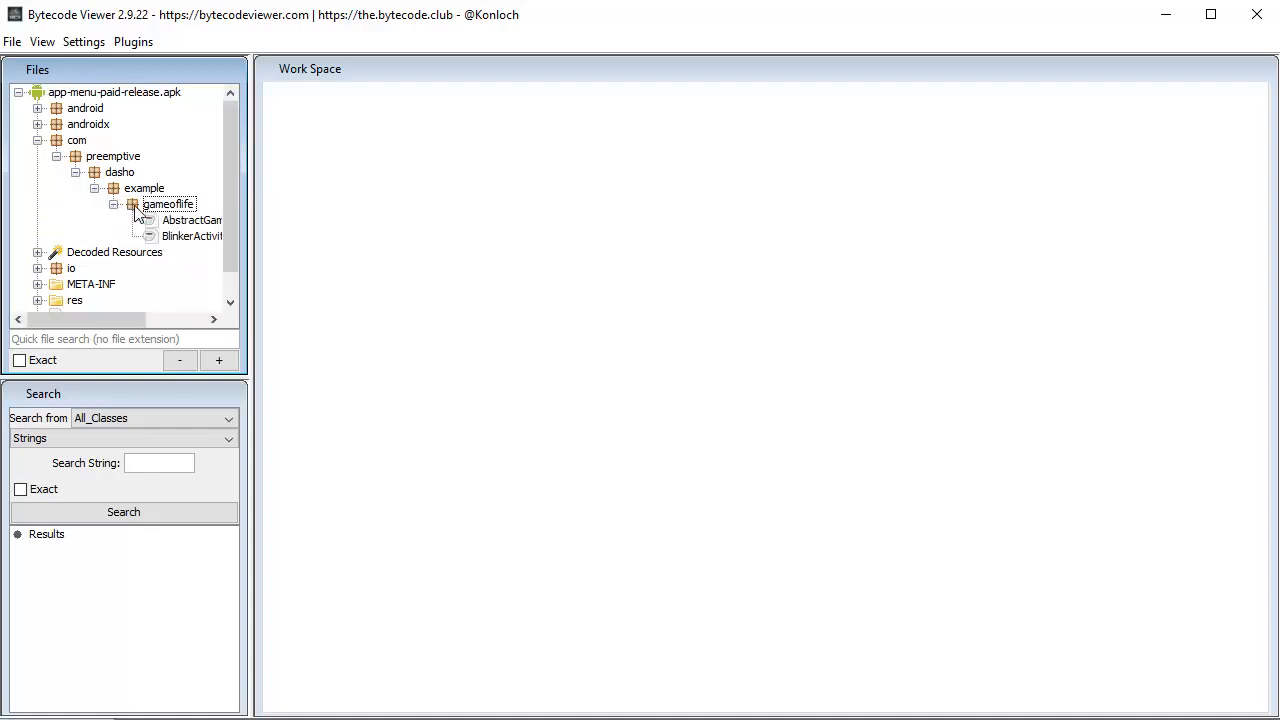
View AbstractGameOfLifeActivity as readable decompiled source, scrolling through it
double_click(192, 220)
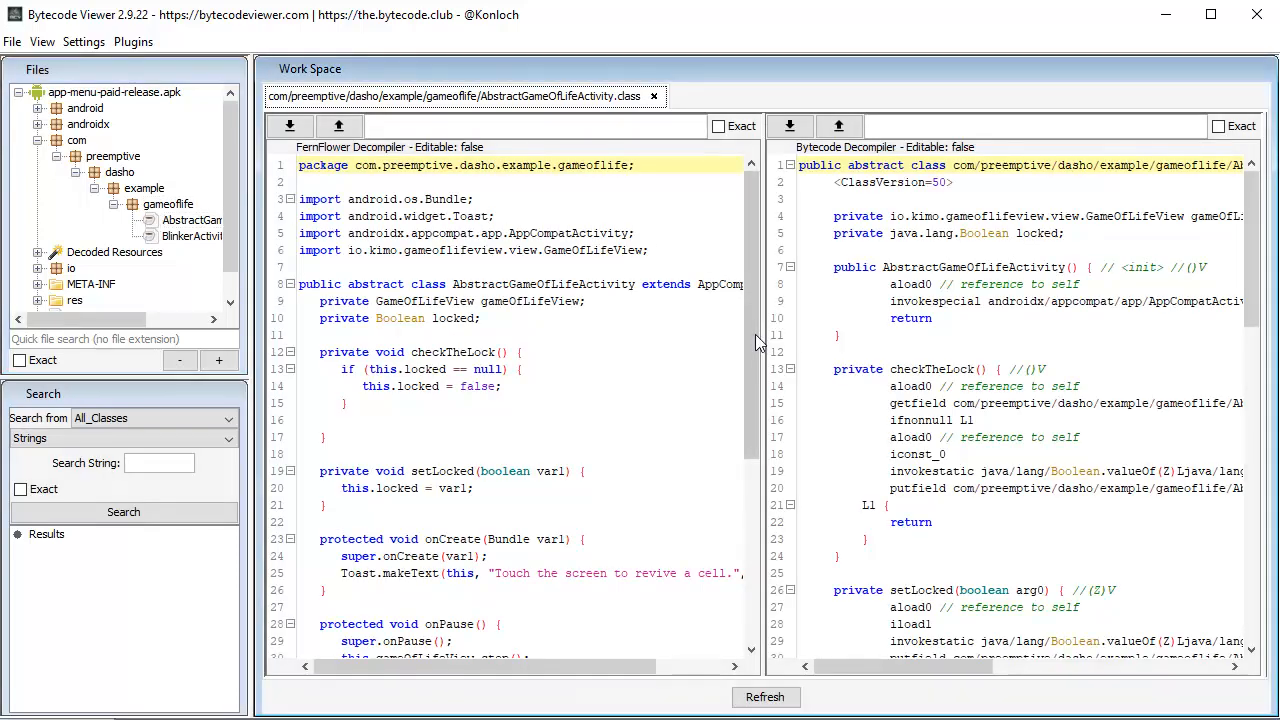
scroll("down", 3)
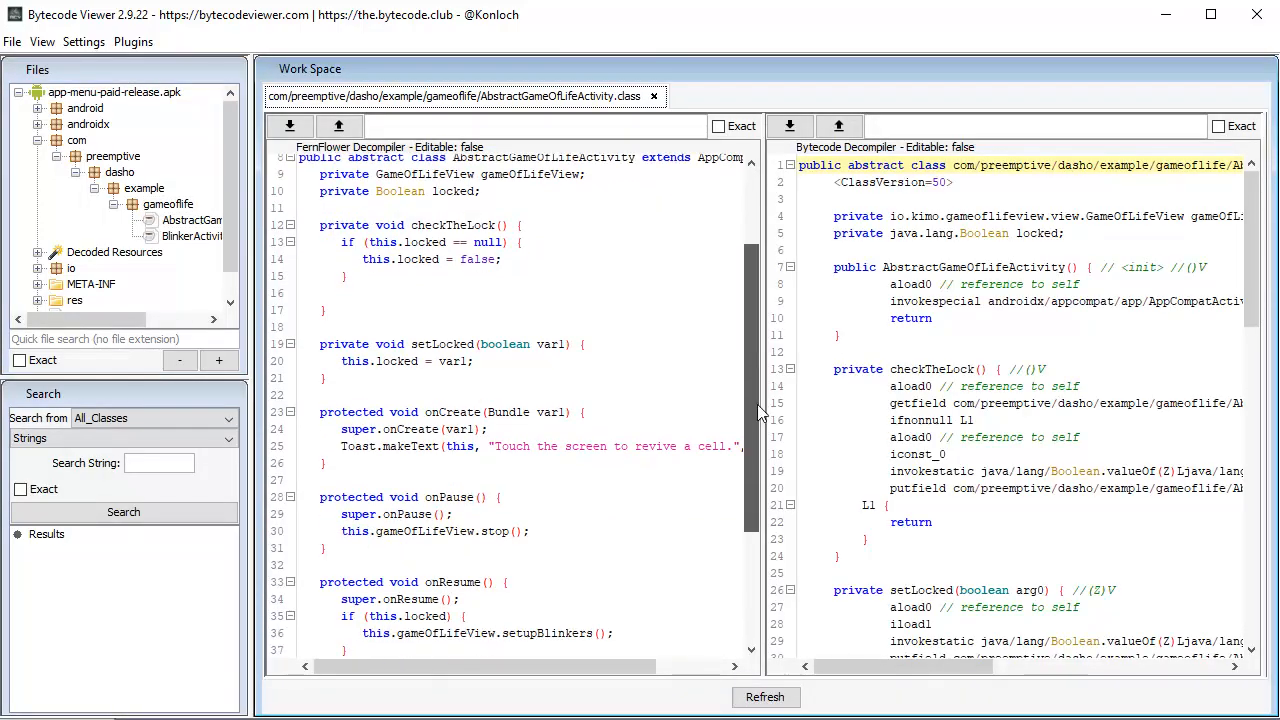
scroll("down", 3)
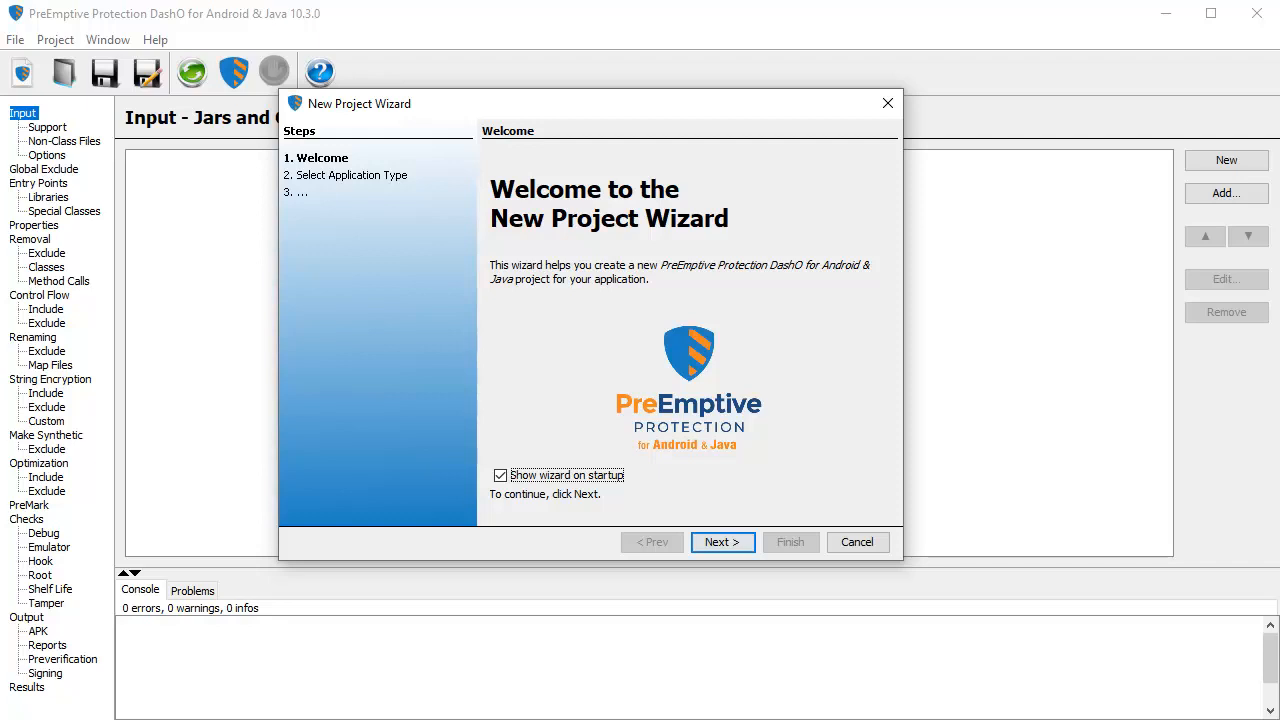
mouse_move(978, 612)
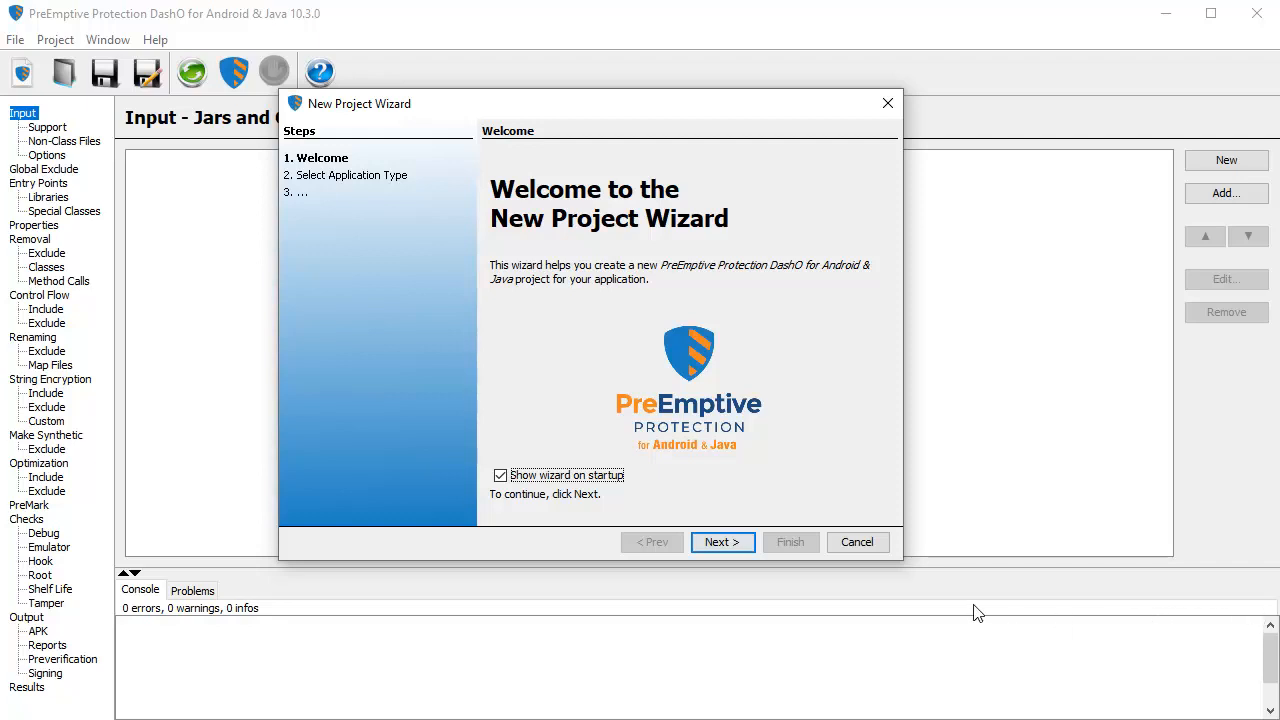
mouse_move(722, 542)
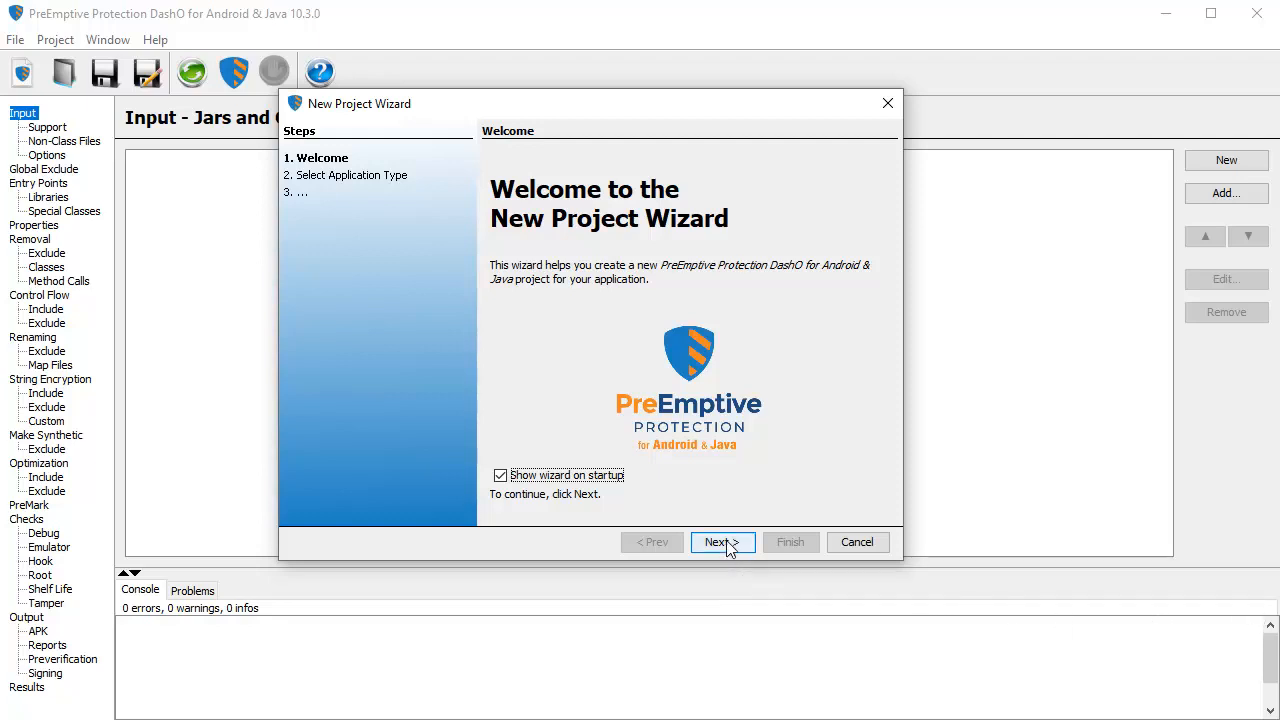
Create an Android project in the New Project Wizard from the app folder's build.gradle and finish
left_click(716, 542)
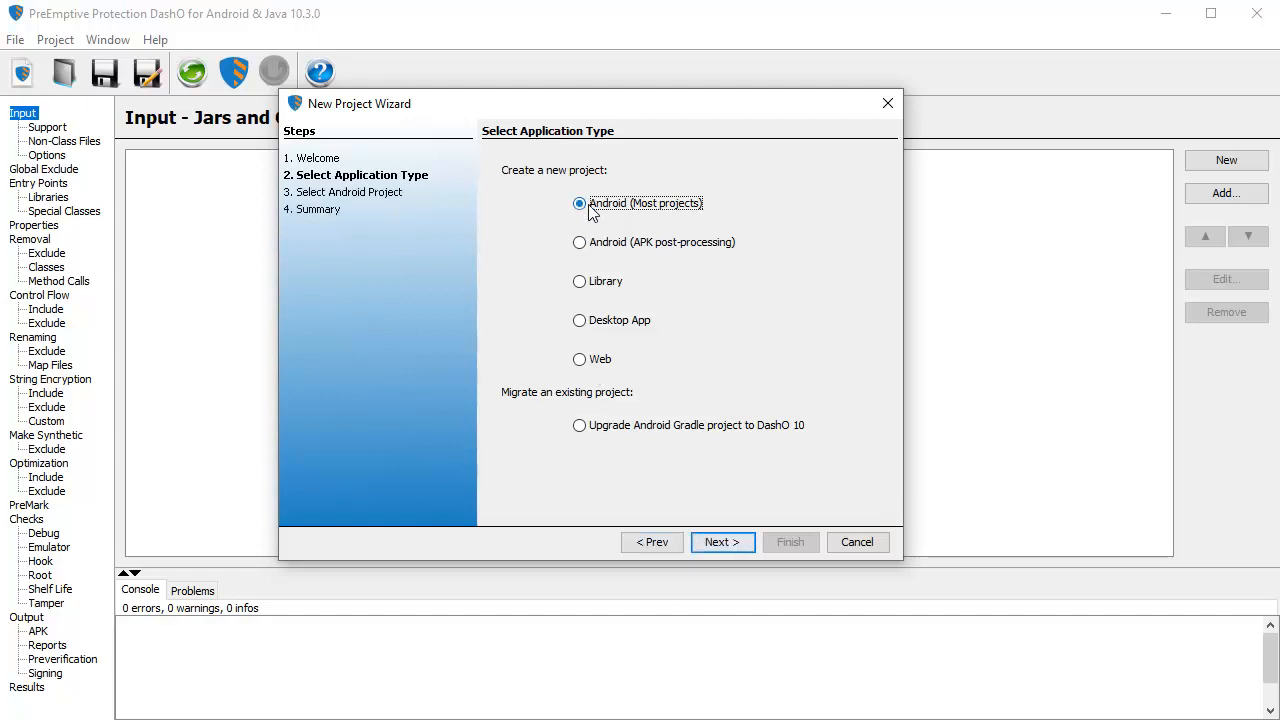
left_click(722, 542)
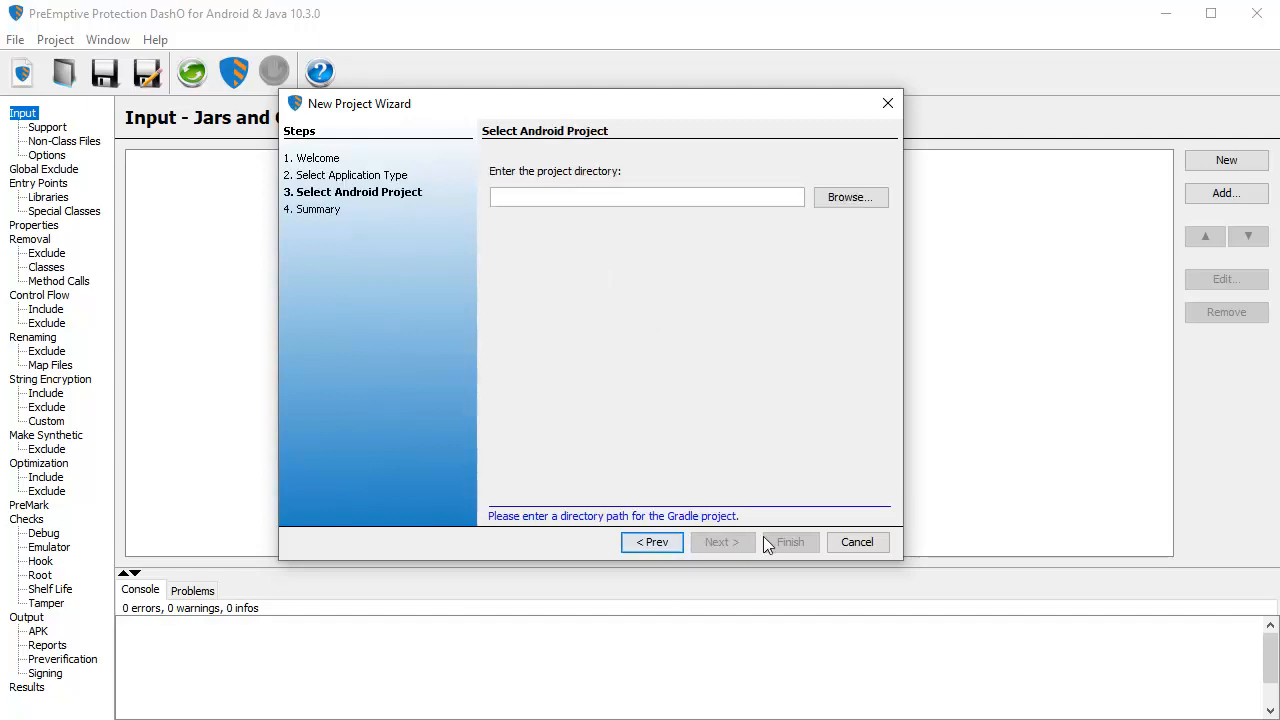
left_click(850, 198)
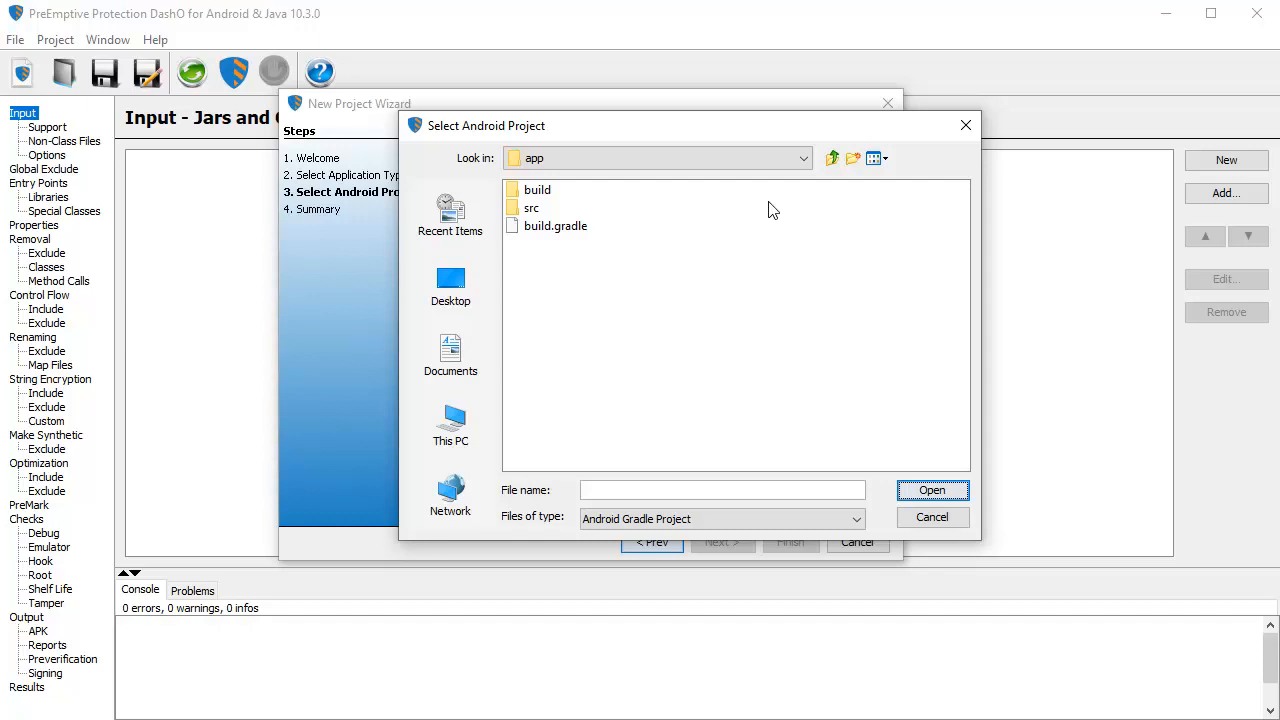
left_click(556, 224)
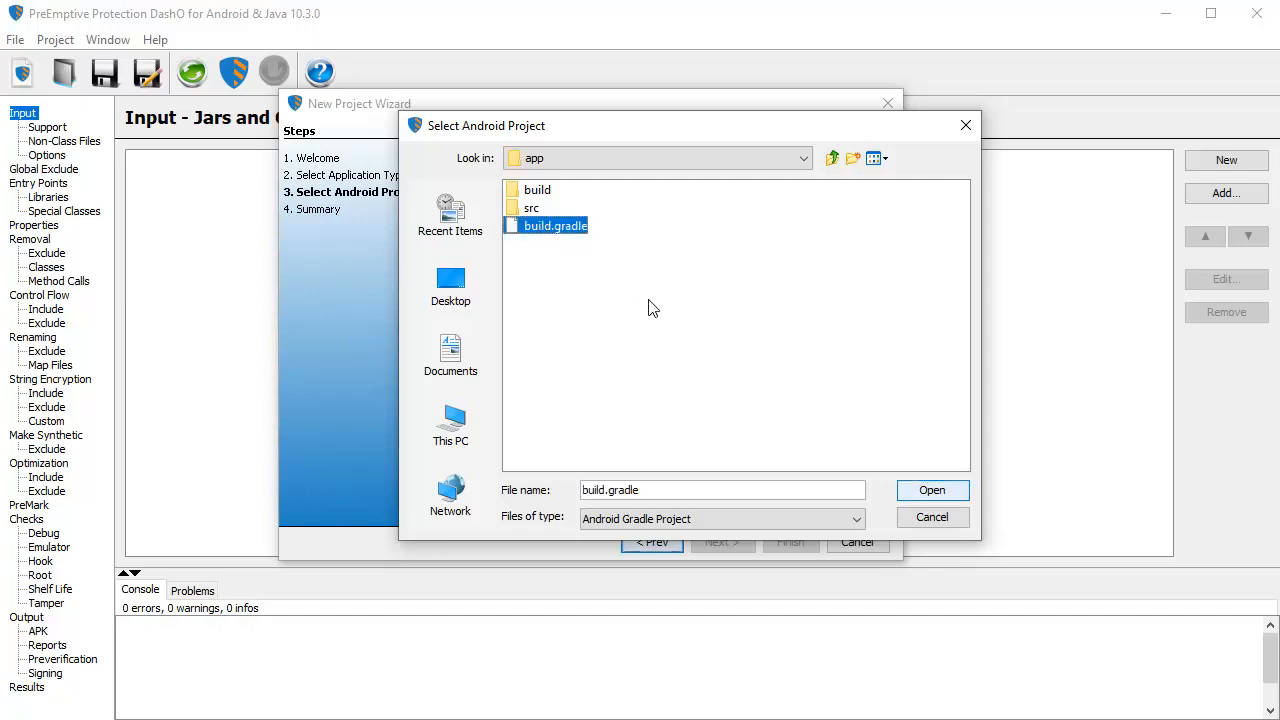
left_click(930, 488)
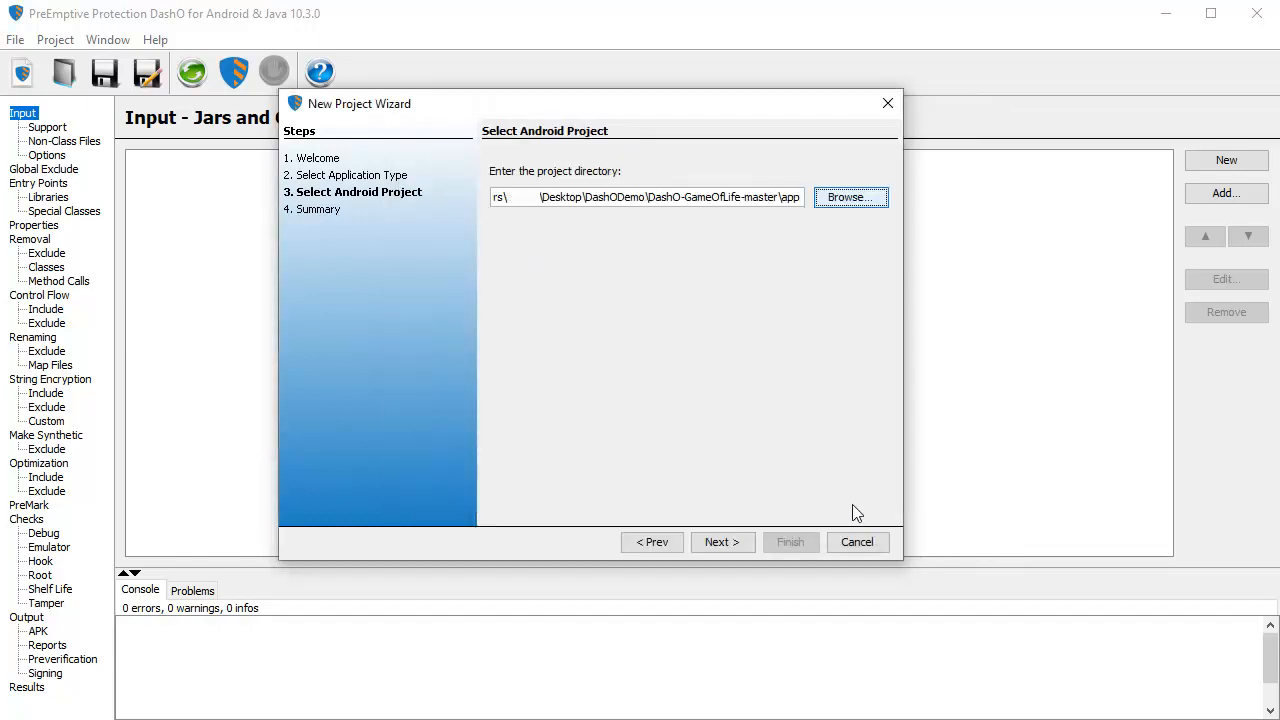
left_click(716, 540)
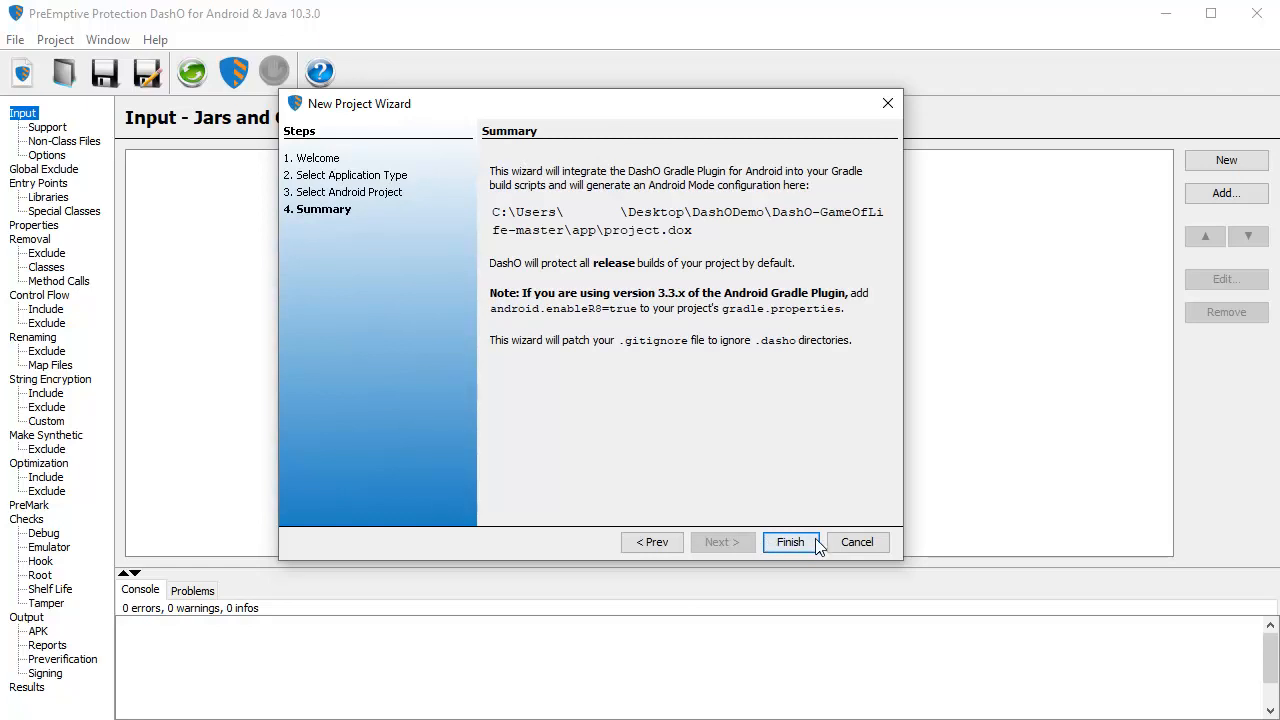
left_click(788, 540)
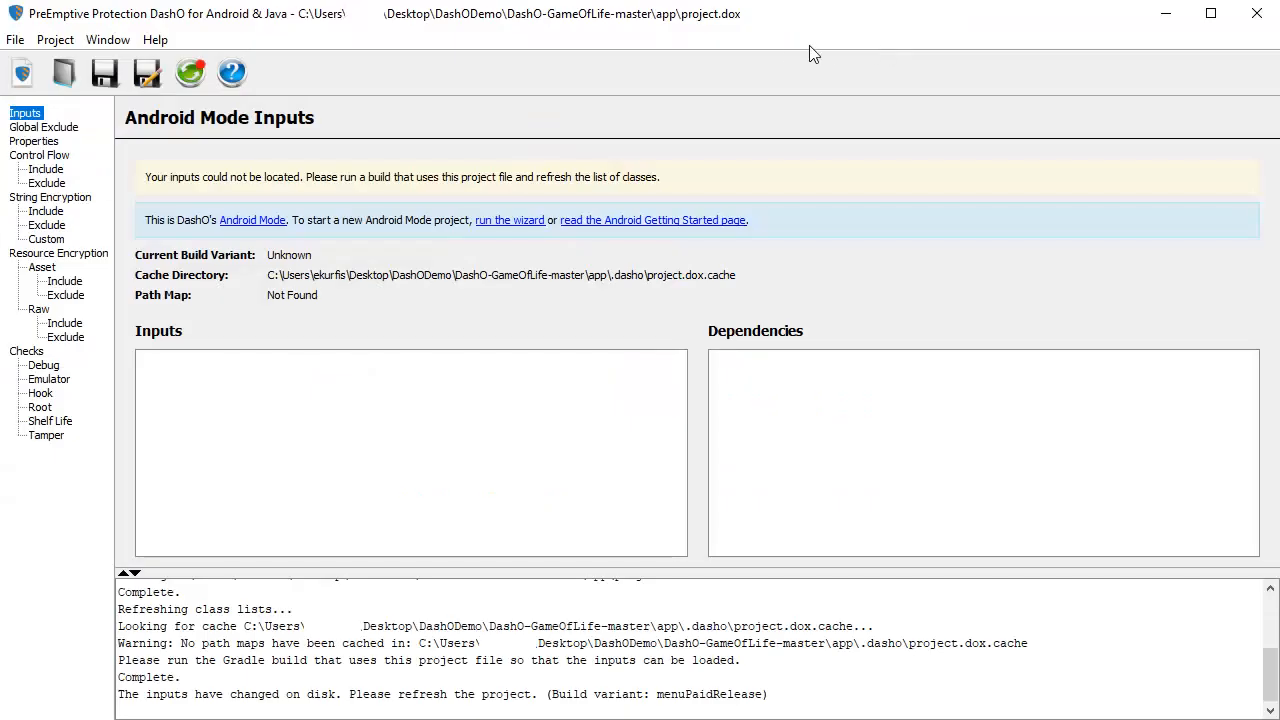
mouse_move(378, 70)
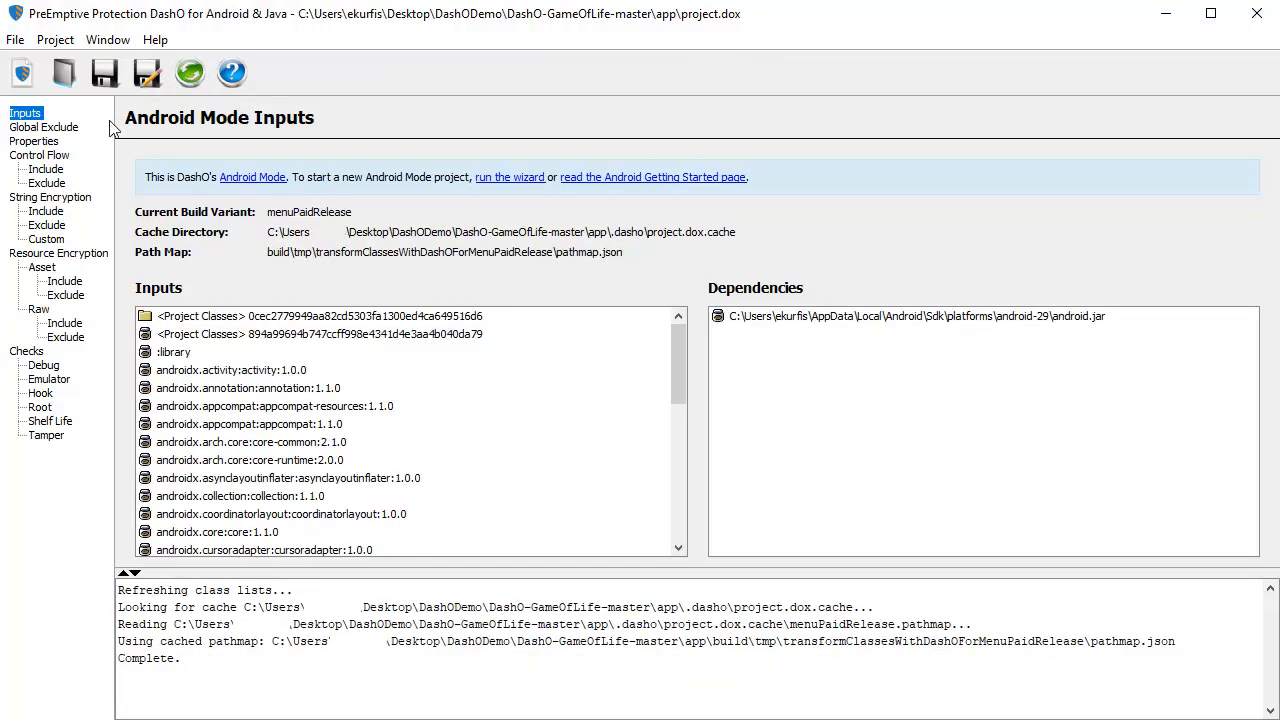
Review Control Flow, String Encryption, Resource Encryption and Checks settings, ending back on Control Flow
left_click(40, 156)
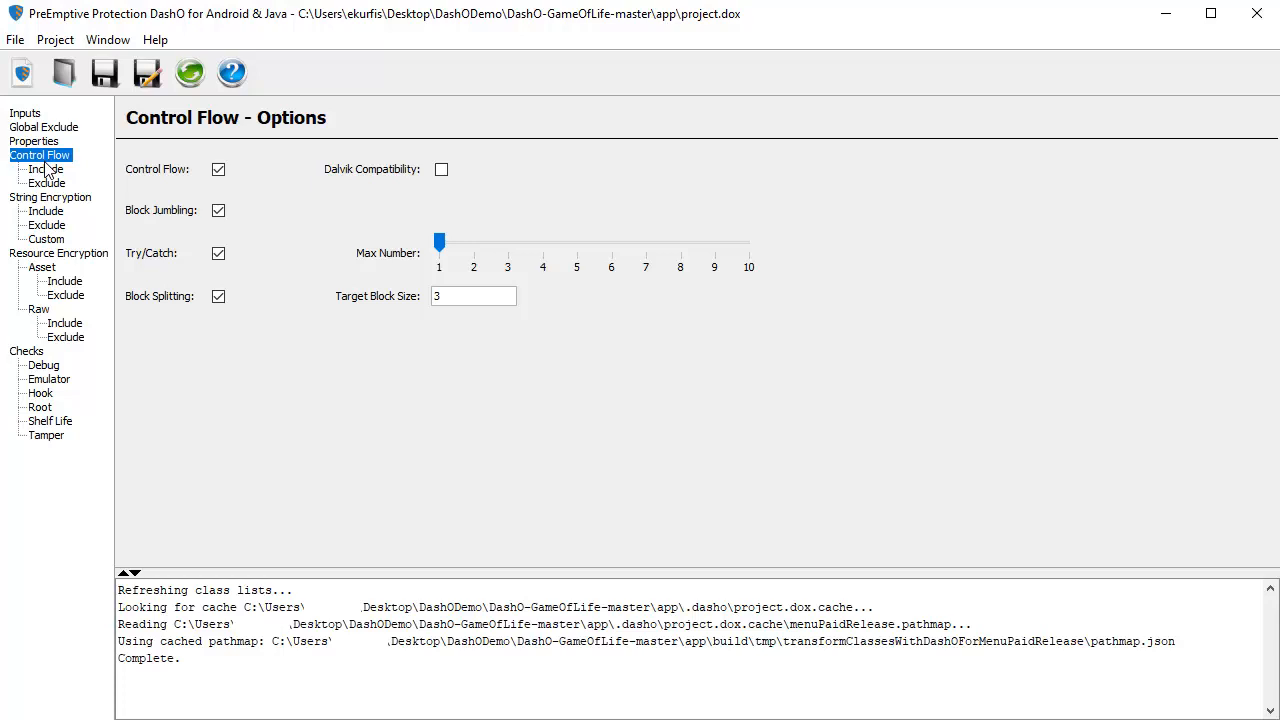
left_click(50, 198)
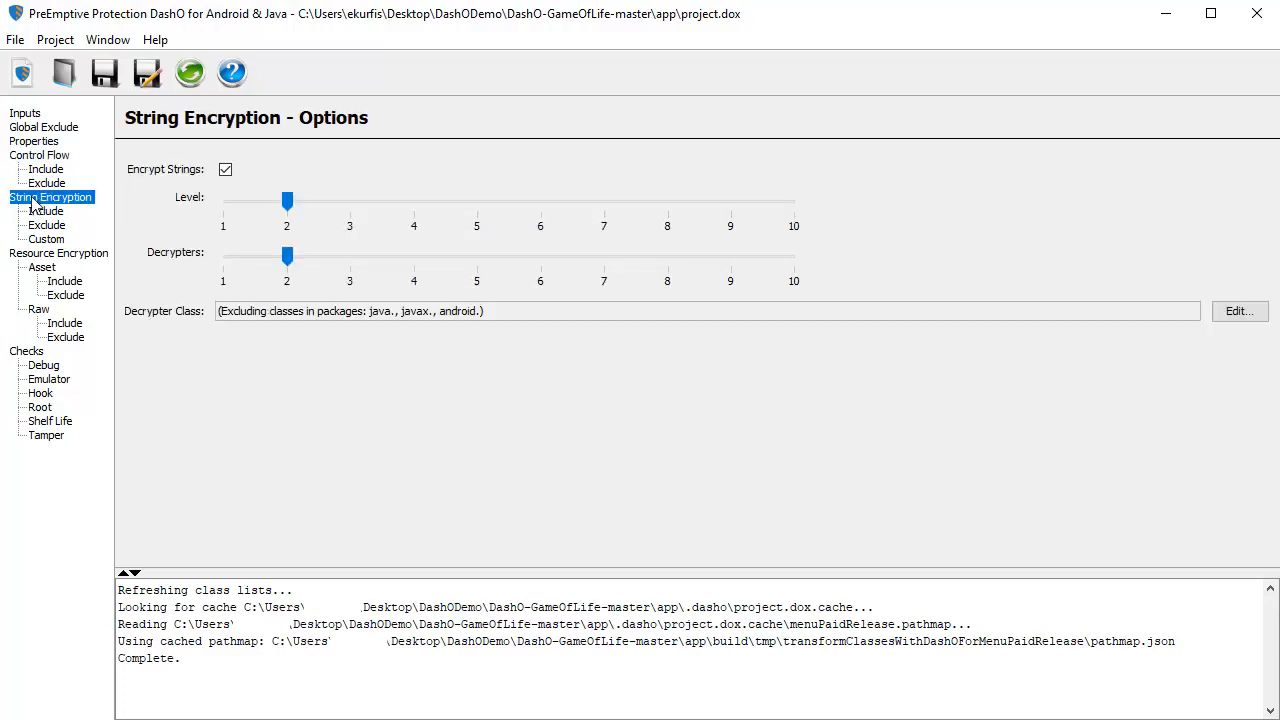
left_click(60, 252)
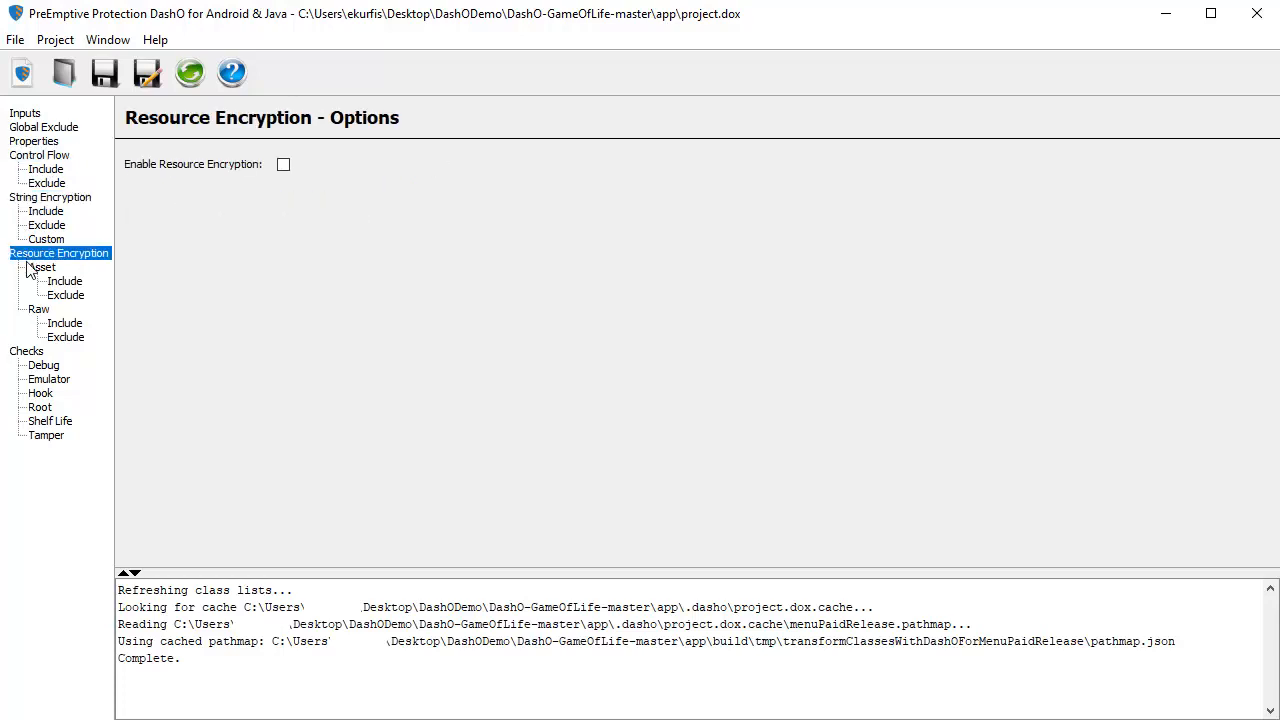
left_click(28, 352)
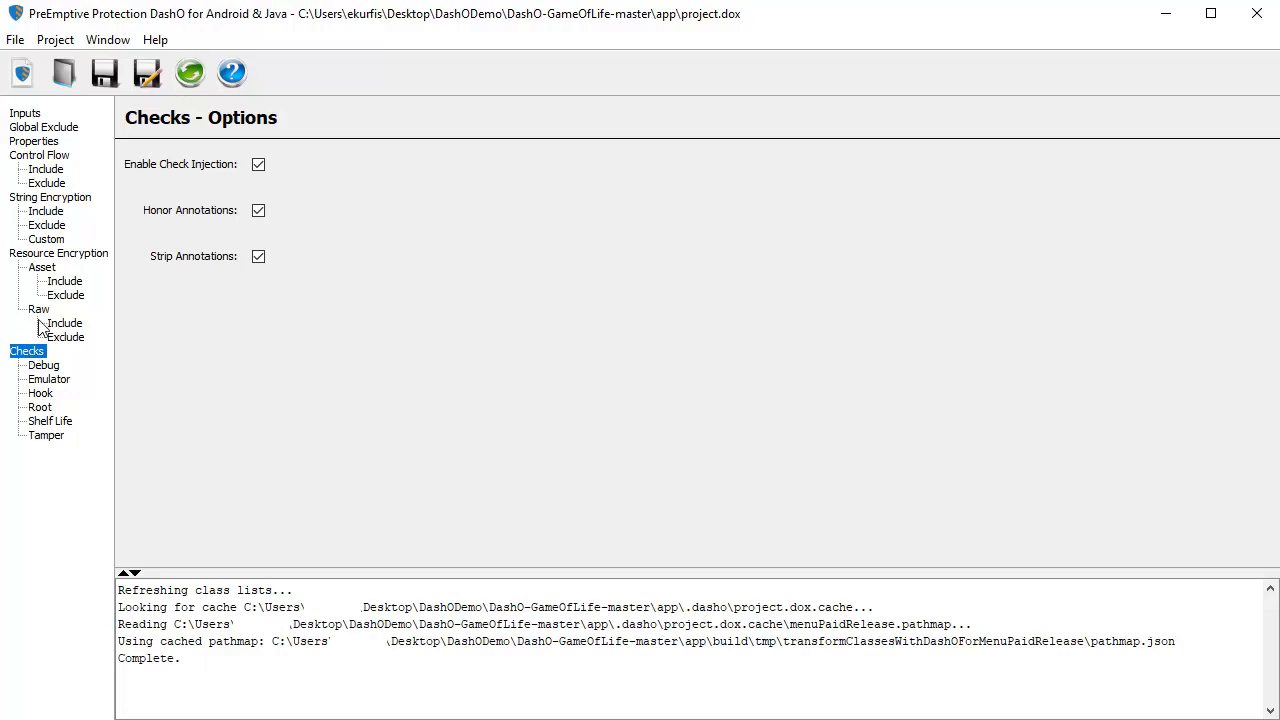
left_click(40, 156)
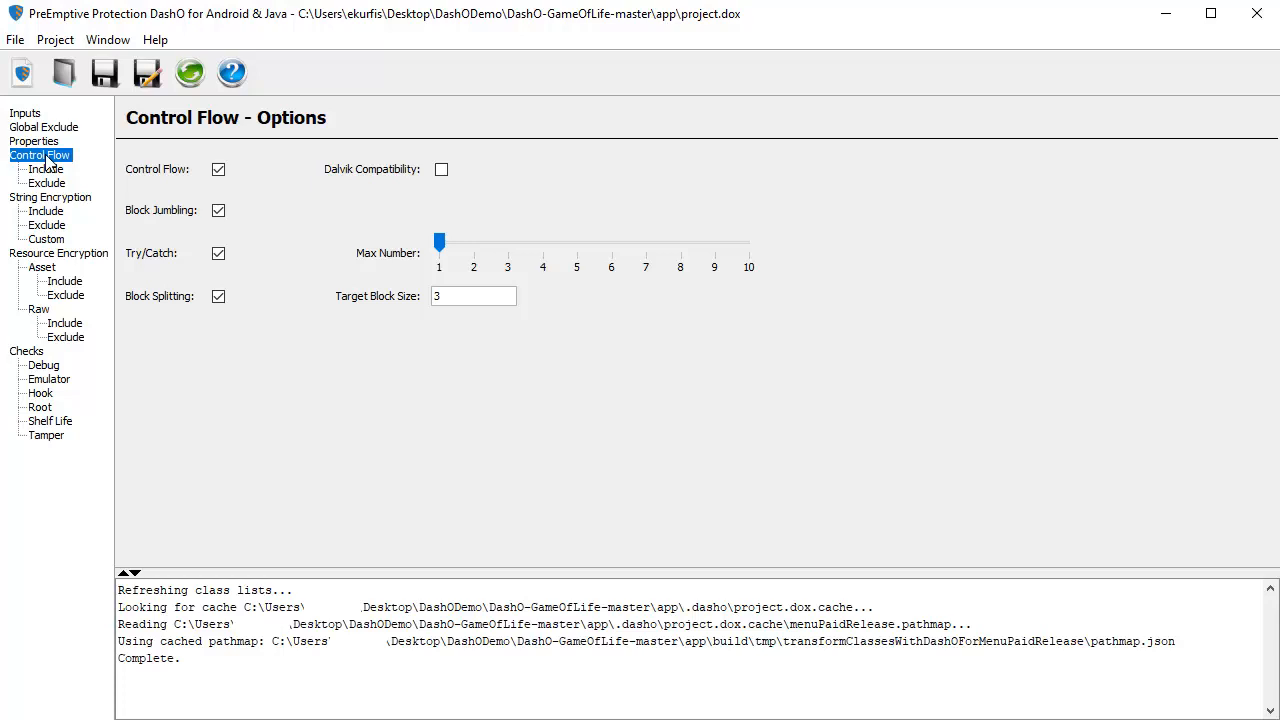
mouse_move(48, 184)
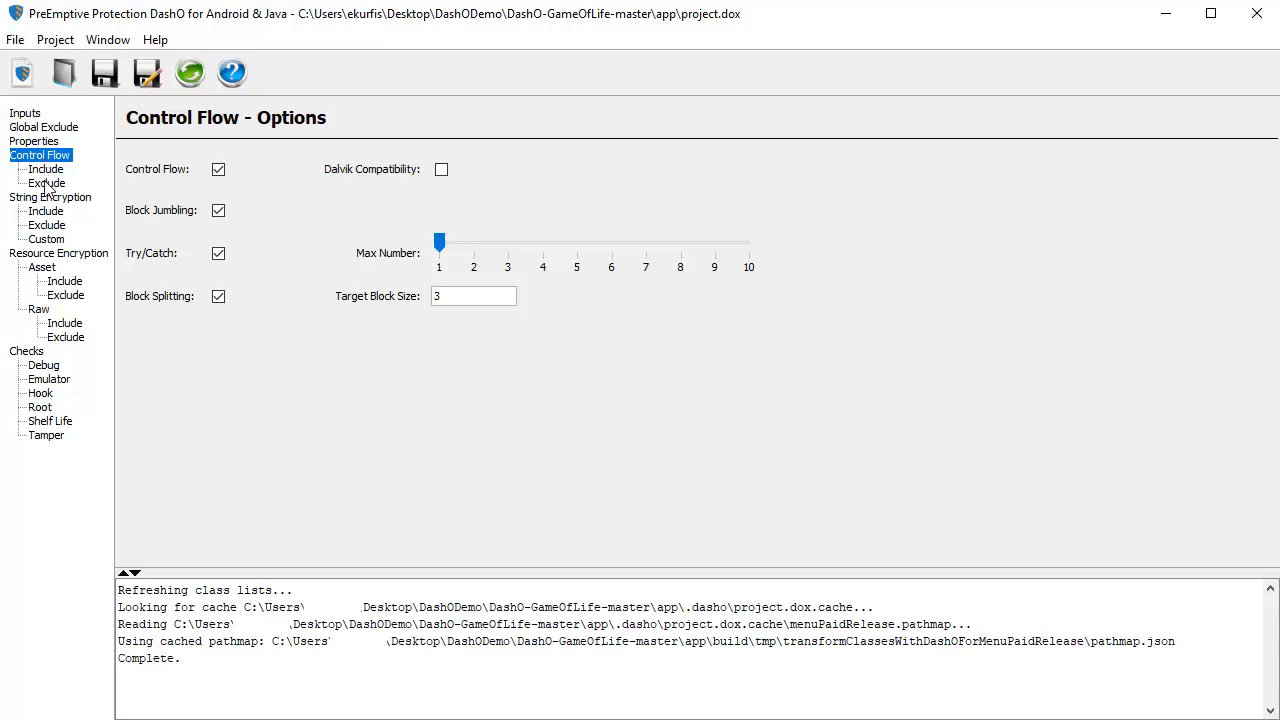
left_click(46, 184)
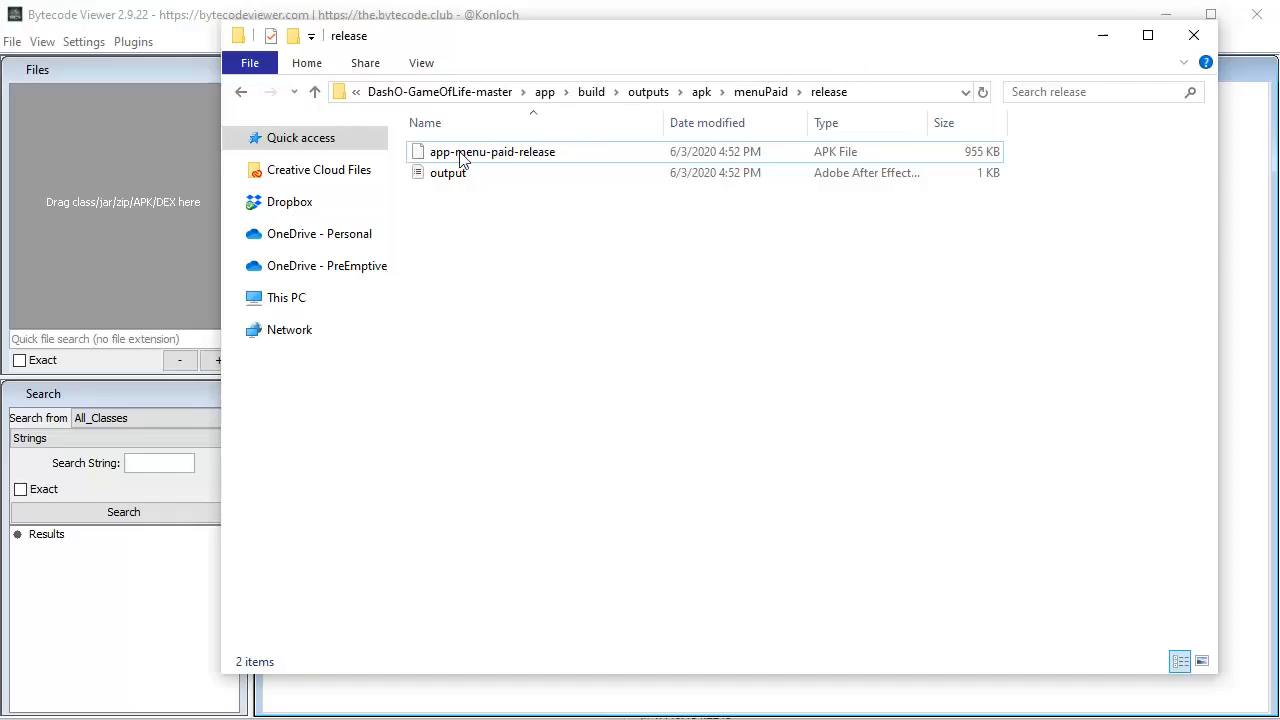
Load the protected app-menu-paid-release.apk and open obfuscated class c/a/a/c/b in the decompiler
left_click(492, 152)
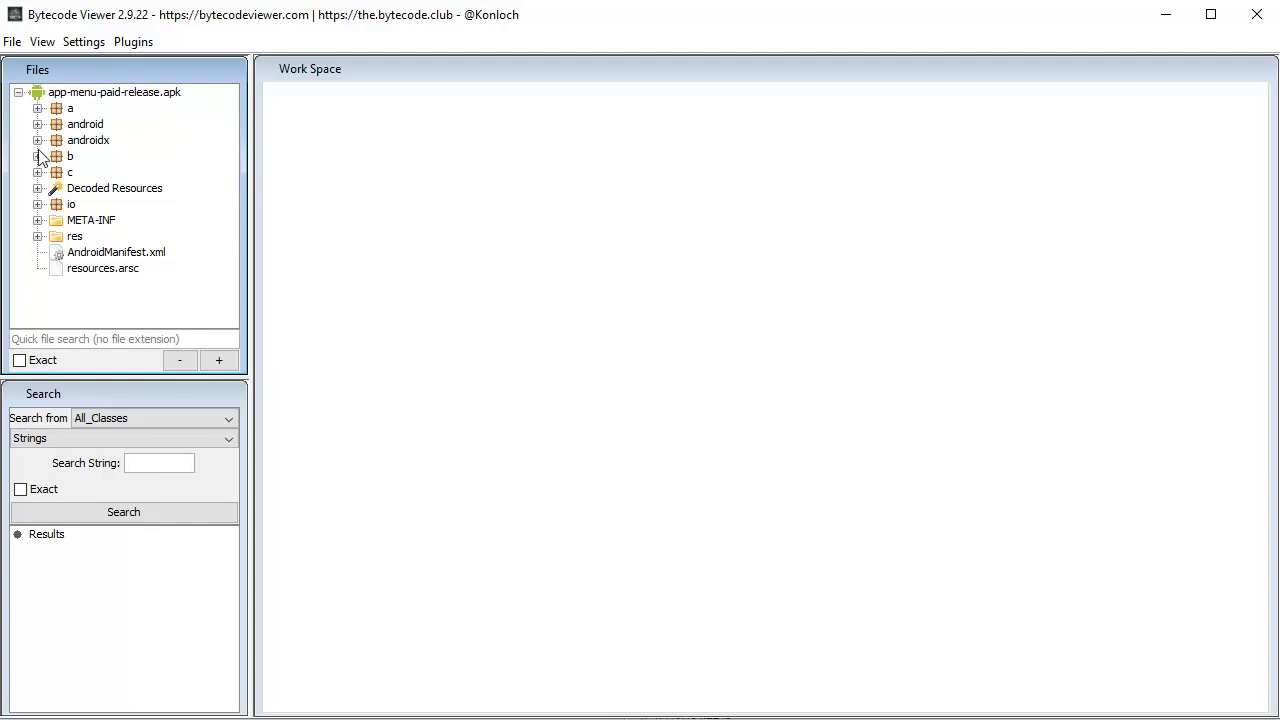
left_click(36, 172)
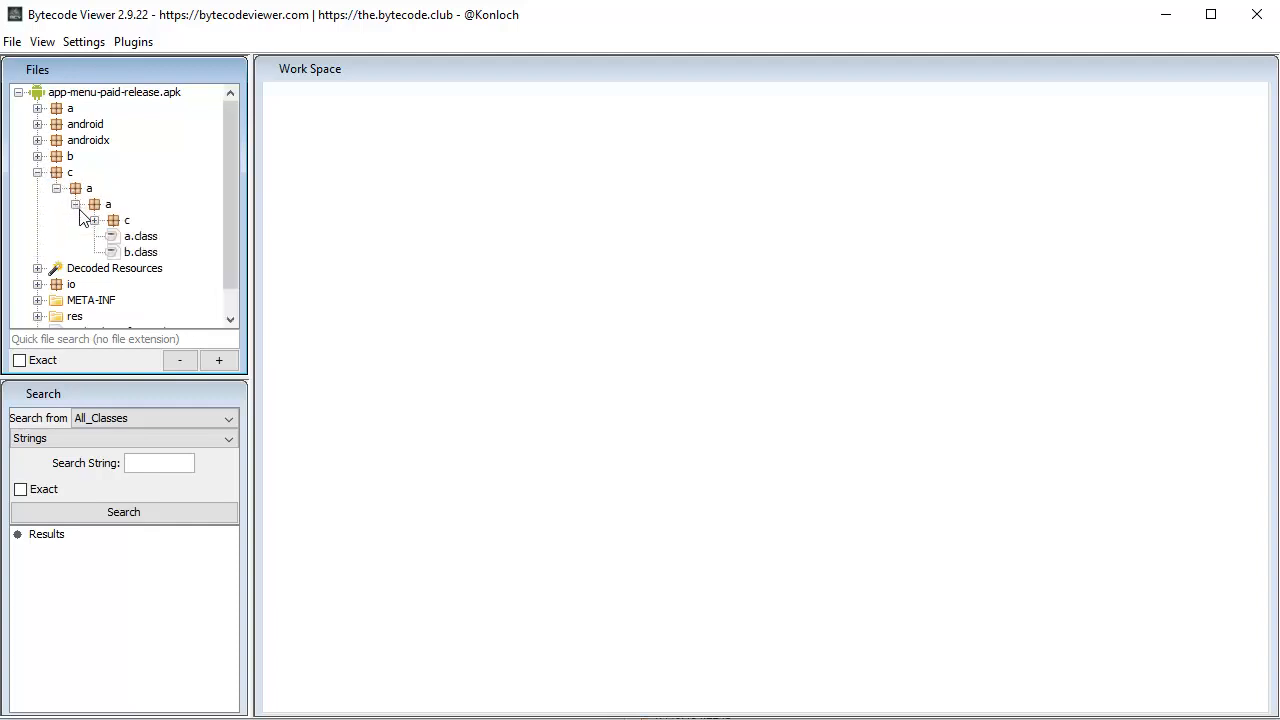
left_click(112, 220)
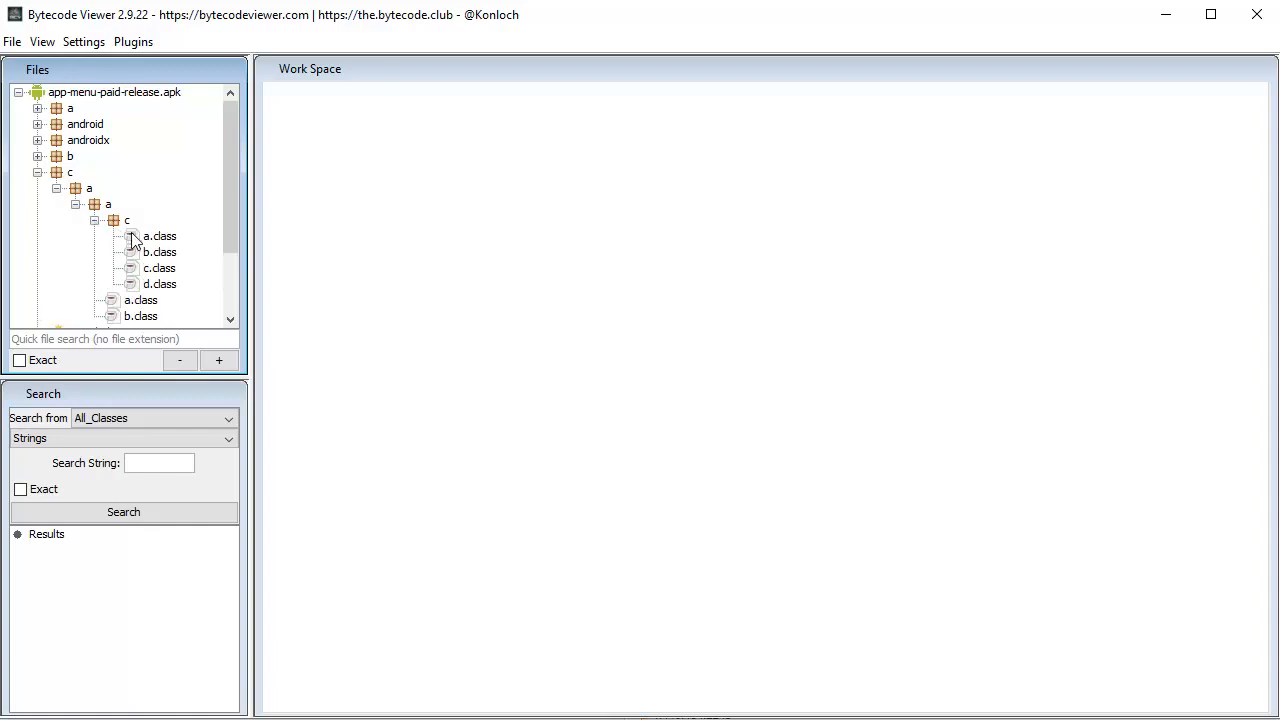
double_click(160, 252)
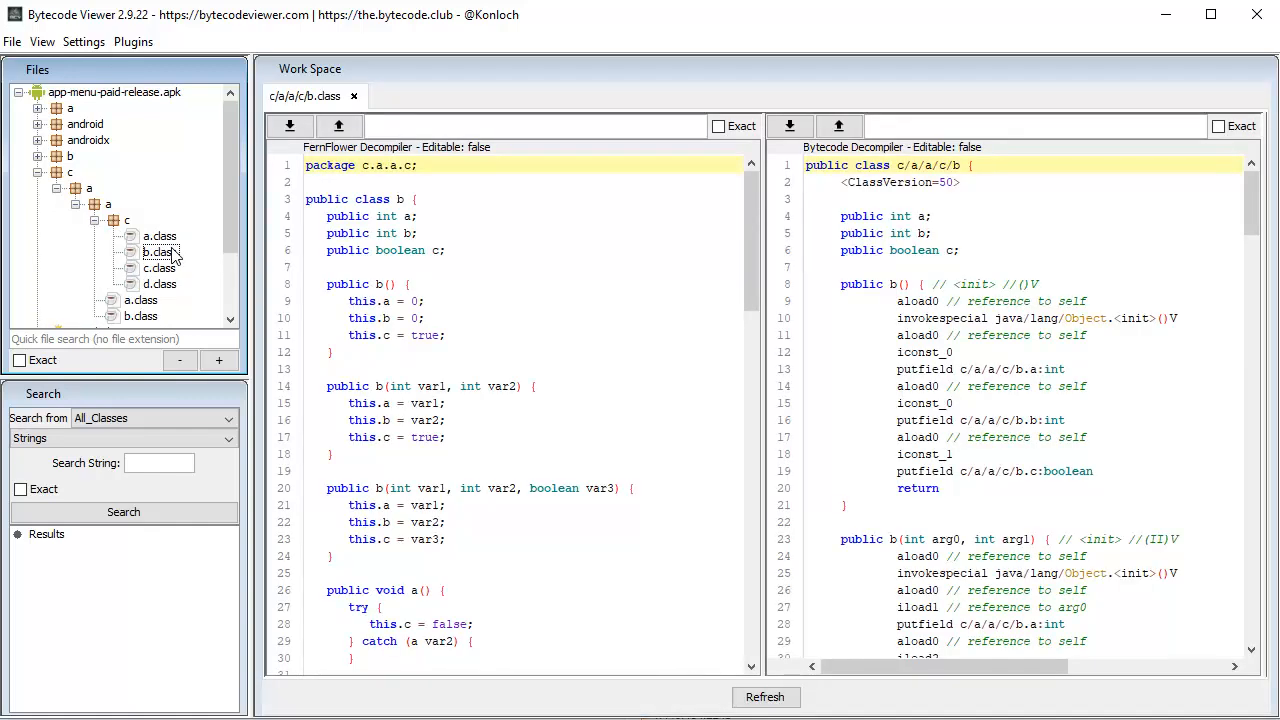